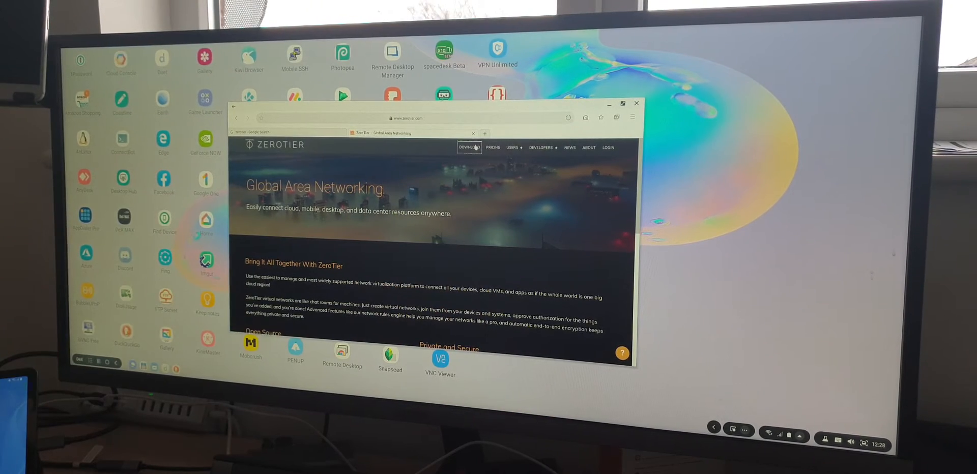
Browse the ZeroTier download page installers for Windows, macOS, iOS, Android and Linux.
{"action": "left_click", "coordinate": [468, 148]}
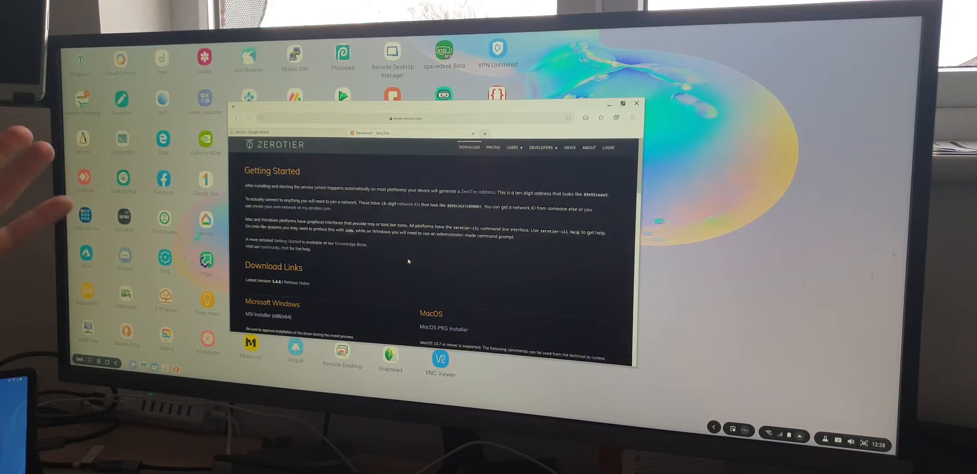
{"action": "scroll", "scroll_direction": "down", "scroll_amount": 3}
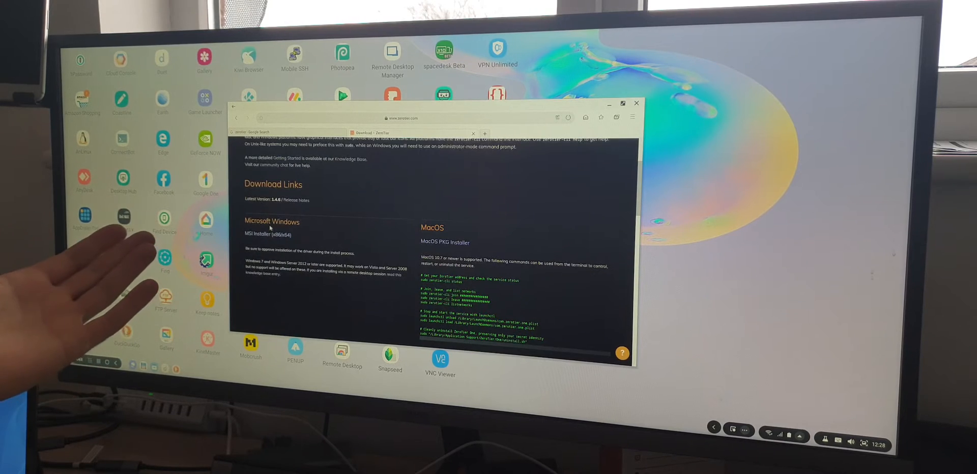
{"action": "scroll", "scroll_direction": "down", "scroll_amount": 3}
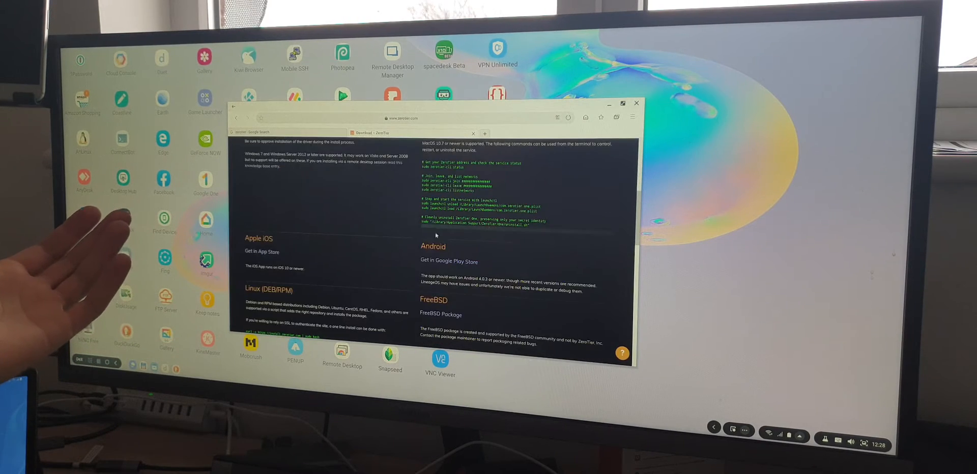
{"action": "scroll", "scroll_direction": "down", "scroll_amount": 3}
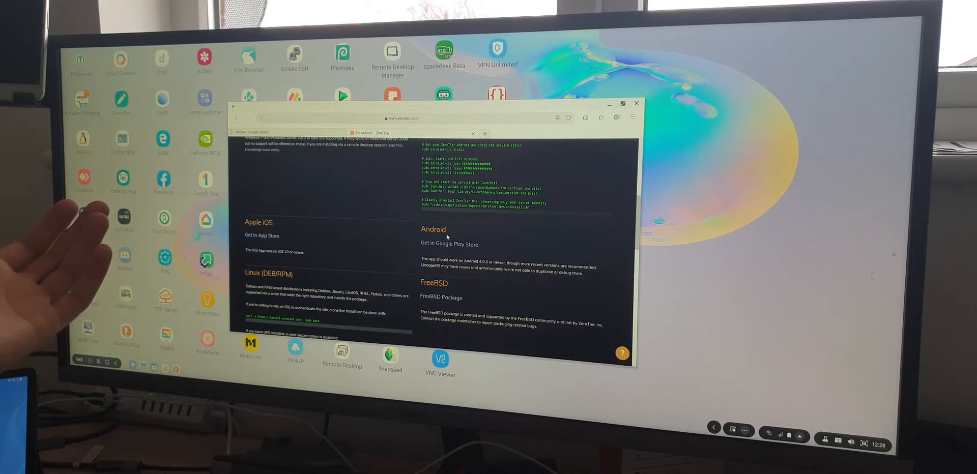
{"action": "scroll", "scroll_direction": "down", "scroll_amount": 3}
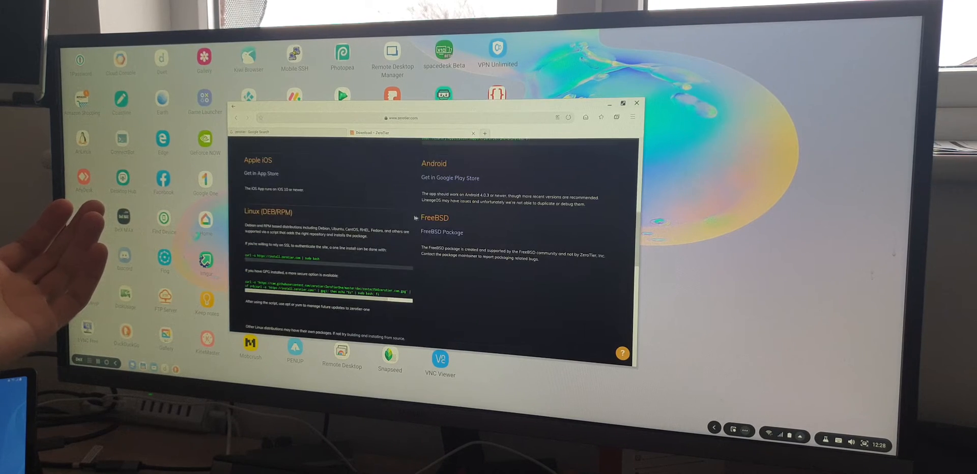
{"action": "scroll", "scroll_direction": "down", "scroll_amount": 3}
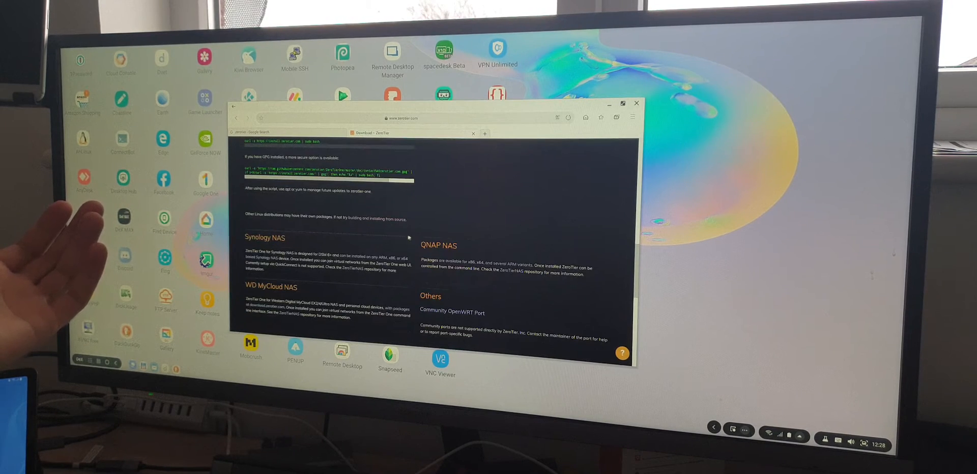
{"action": "scroll", "scroll_direction": "down", "scroll_amount": 3}
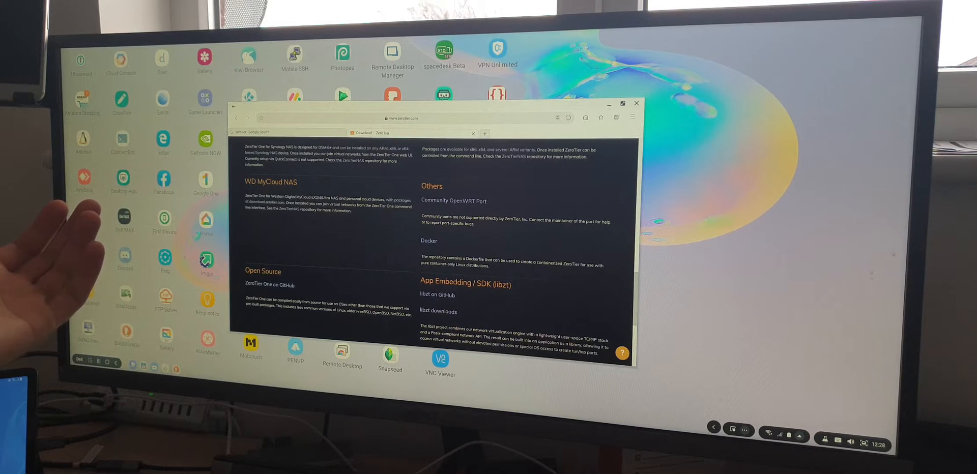
{"action": "scroll", "scroll_direction": "down", "scroll_amount": 3}
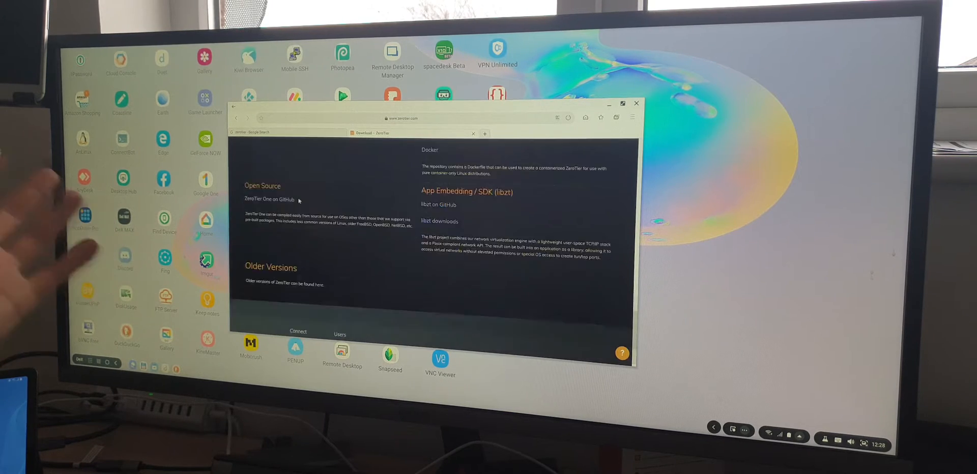
{"action": "scroll", "scroll_direction": "up", "scroll_amount": 3}
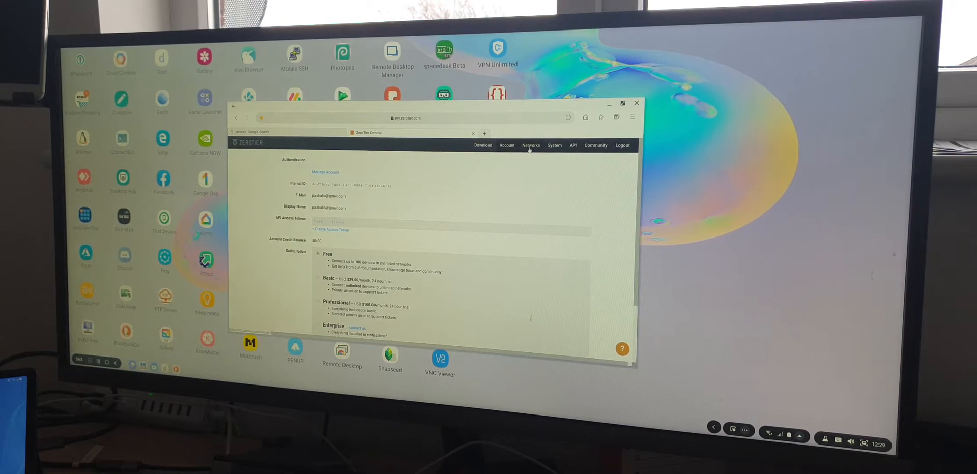
Create a new network from the Networks list and view its settings page.
{"action": "left_click", "coordinate": [534, 145]}
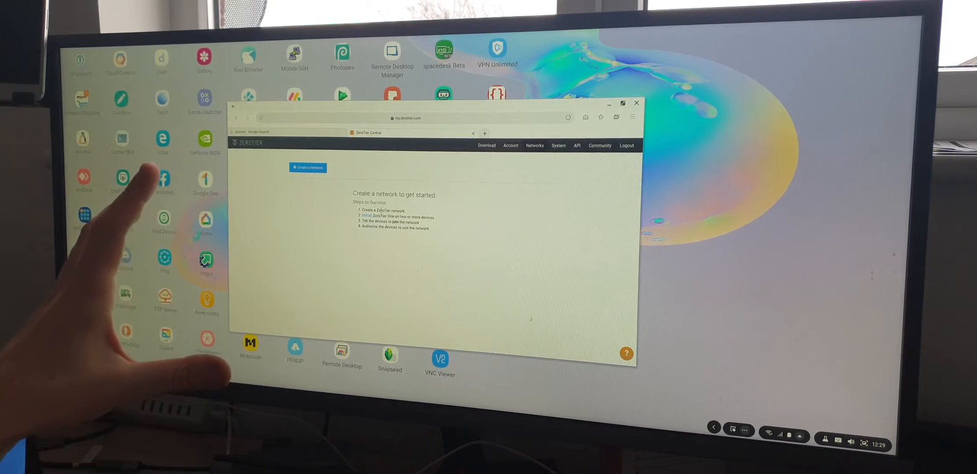
{"action": "left_click", "coordinate": [307, 168]}
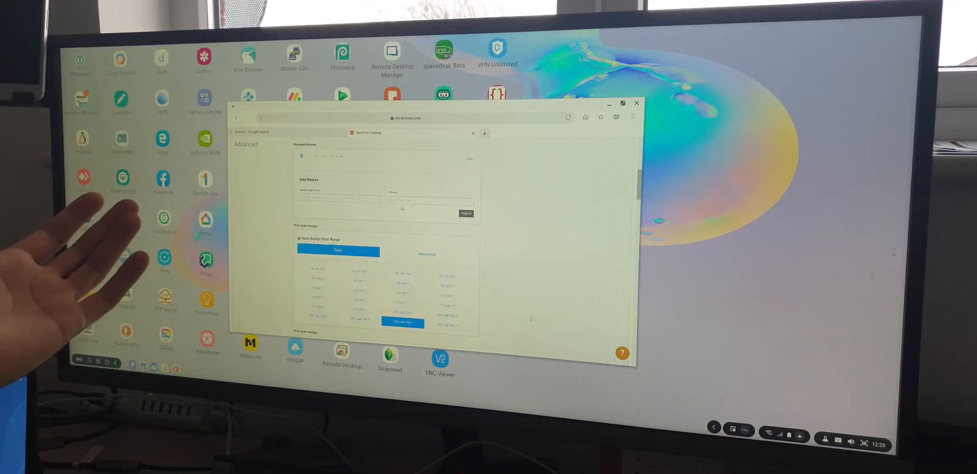
{"action": "scroll", "scroll_direction": "up", "scroll_amount": 3}
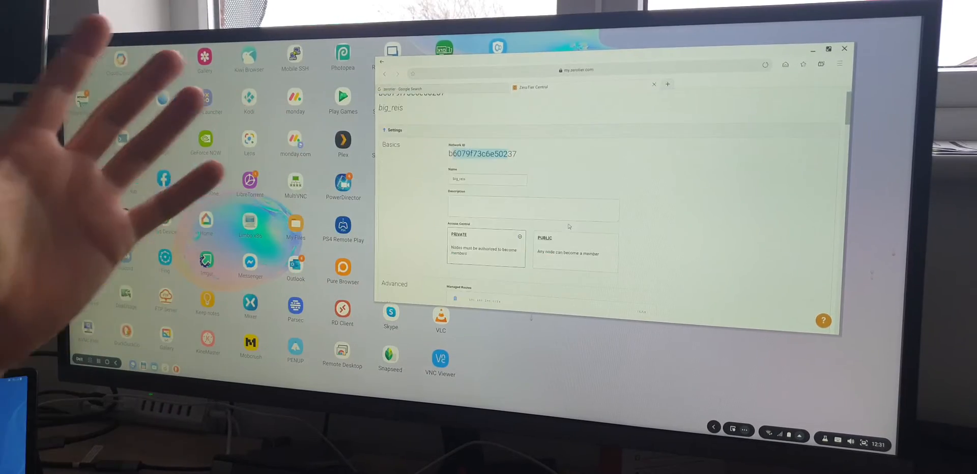
{"action": "scroll", "scroll_direction": "down", "scroll_amount": 3}
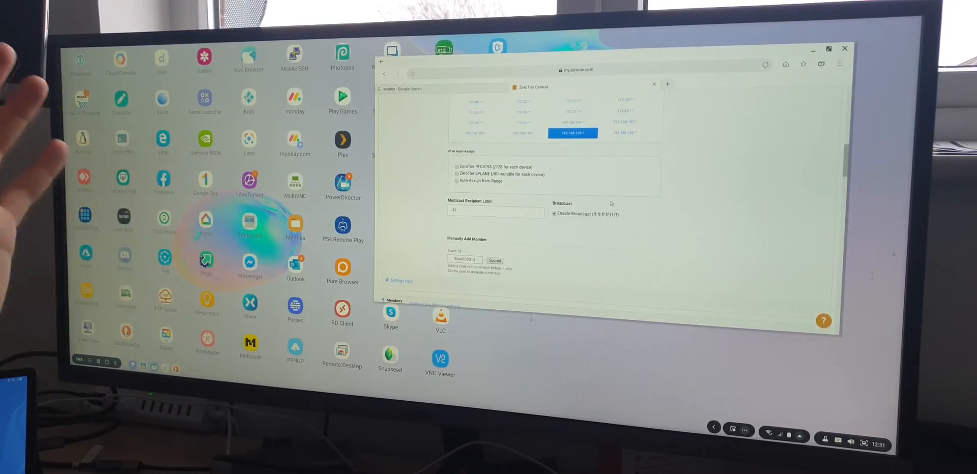
{"action": "scroll", "scroll_direction": "up", "scroll_amount": 3}
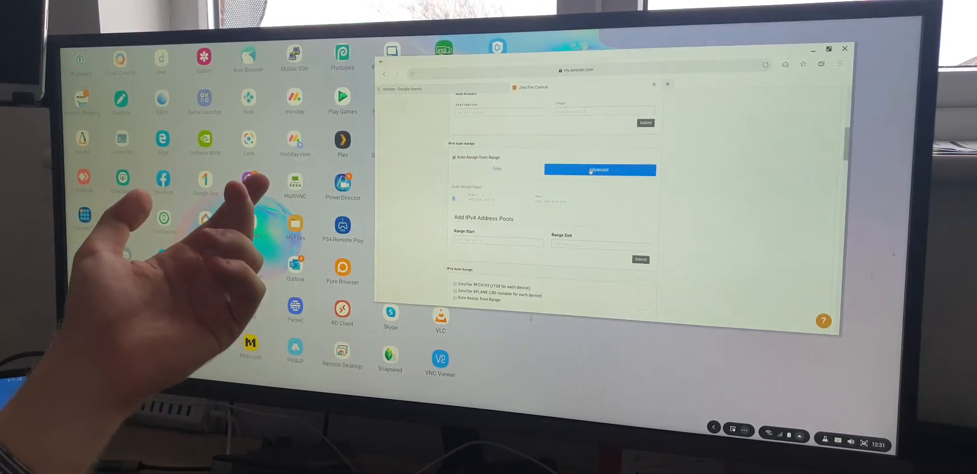
{"action": "left_click", "coordinate": [497, 169]}
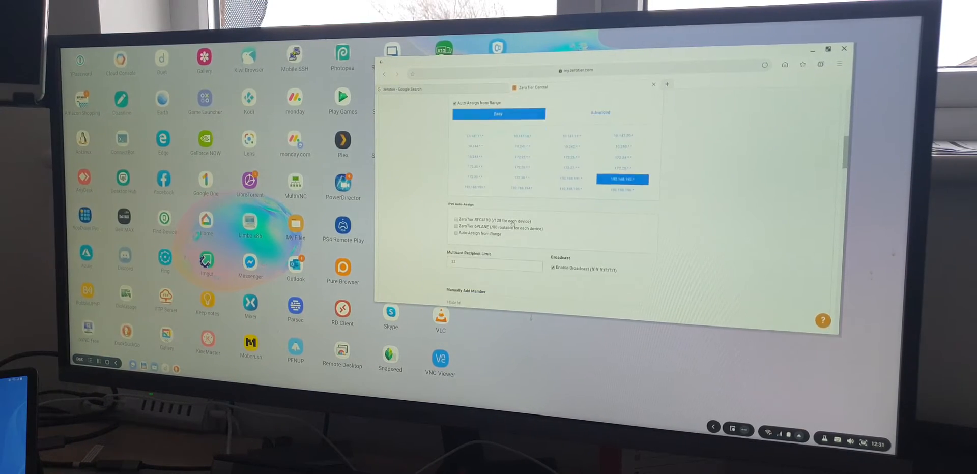
{"action": "scroll", "scroll_direction": "down", "scroll_amount": 3}
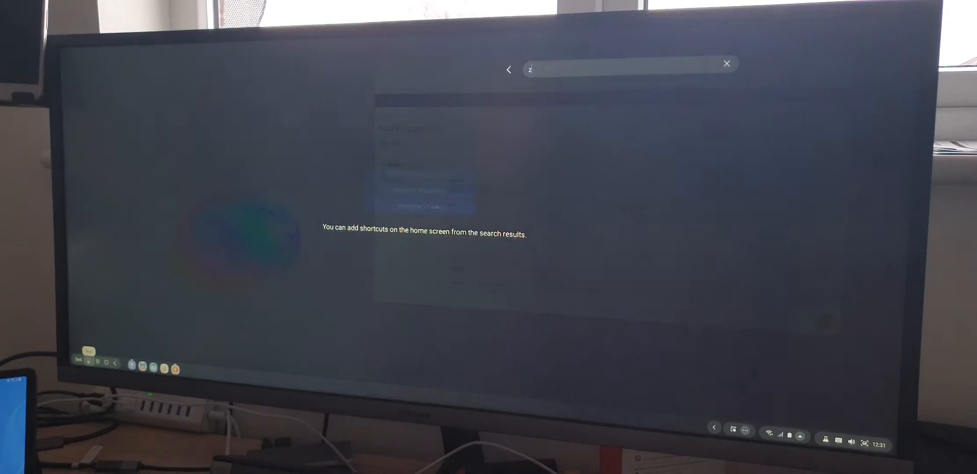
{"action": "type", "text": "ero"}
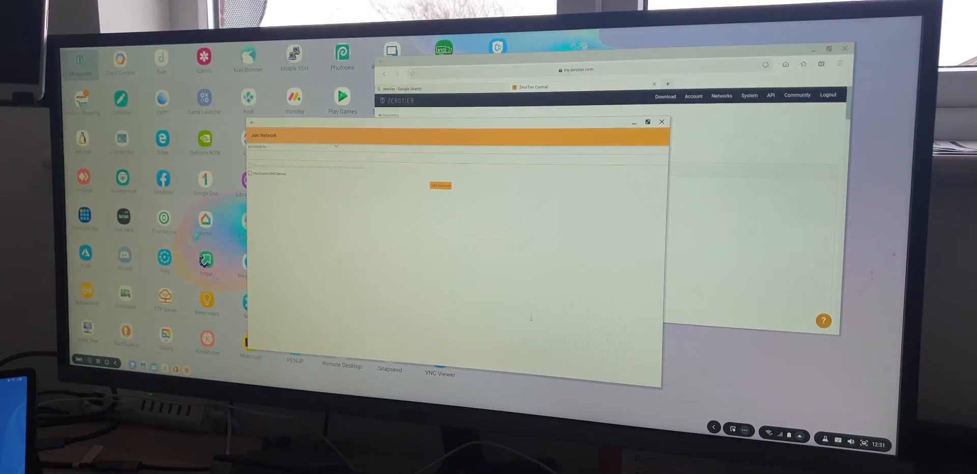
{"action": "type", "text": "b6079f73c6e50237"}
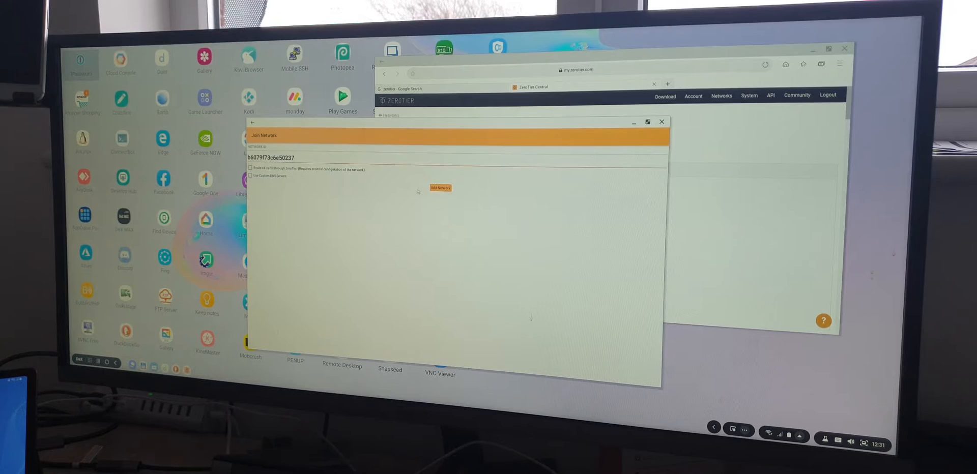
{"action": "left_click", "coordinate": [440, 187]}
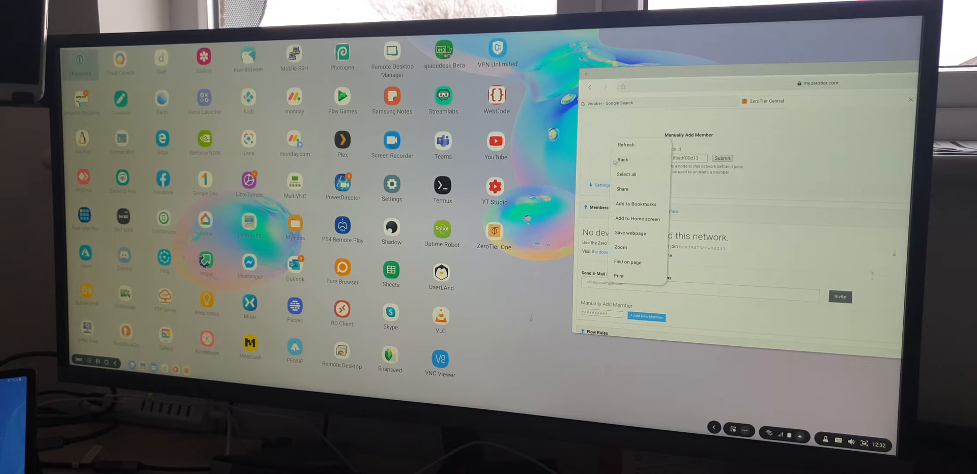
Reload the big_res network page to check for newly joined members.
{"action": "left_click", "coordinate": [626, 145]}
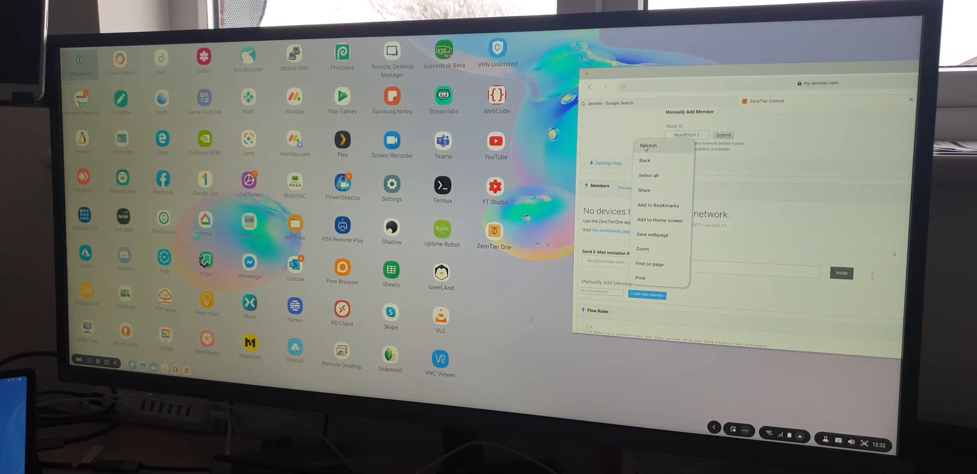
{"action": "left_click", "coordinate": [648, 145]}
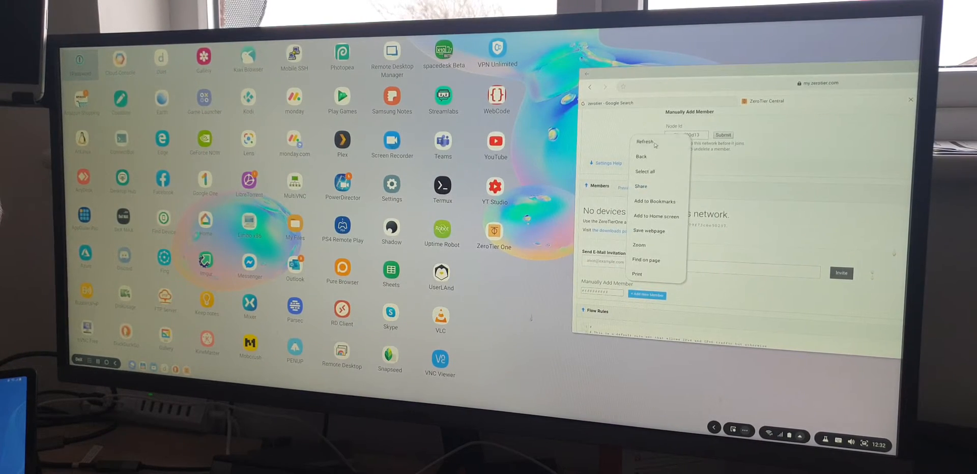
{"action": "left_click", "coordinate": [645, 142]}
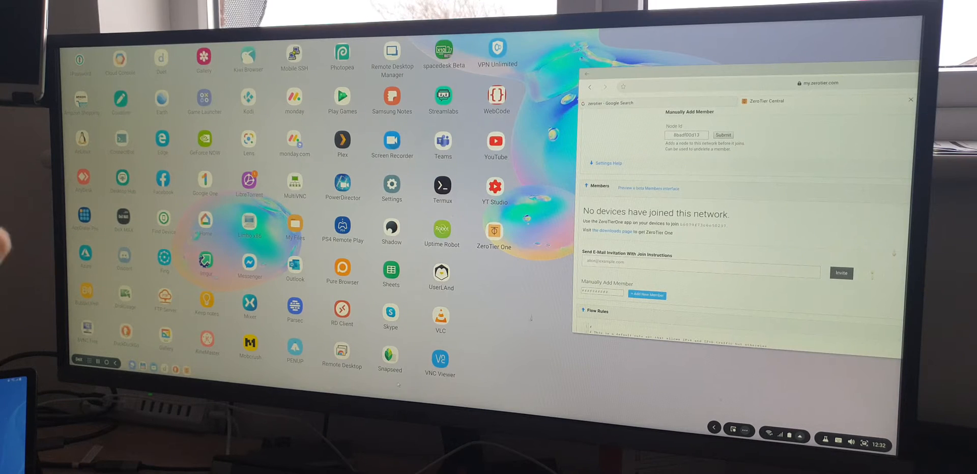
{"action": "left_click", "coordinate": [495, 224]}
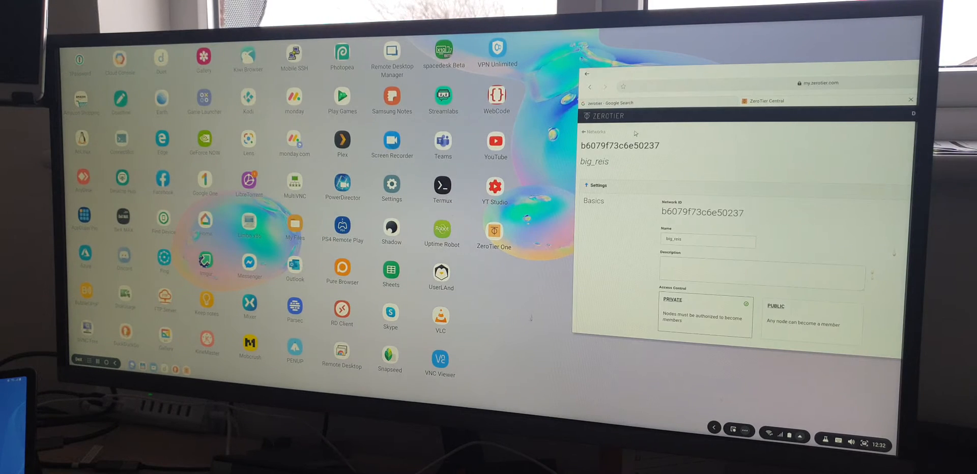
Authorize the newly joined device in the network's Members list.
{"action": "scroll", "scroll_direction": "down", "scroll_amount": 3}
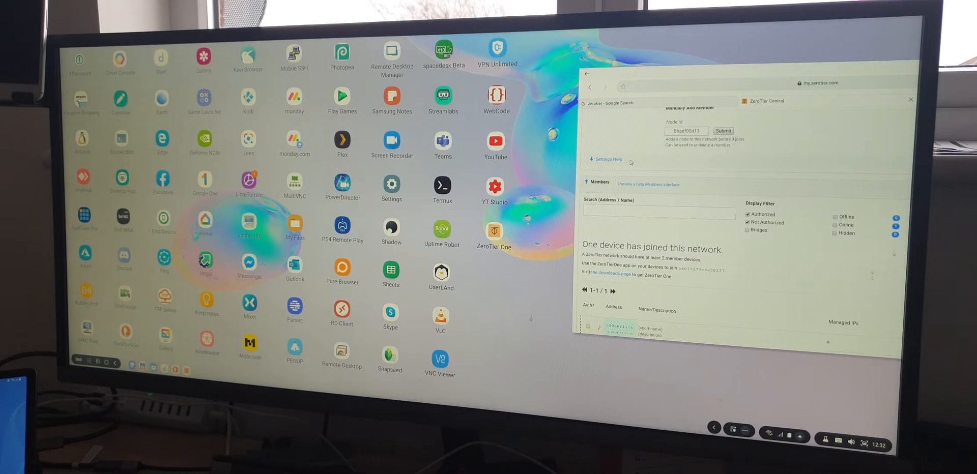
{"action": "scroll", "scroll_direction": "down", "scroll_amount": 3}
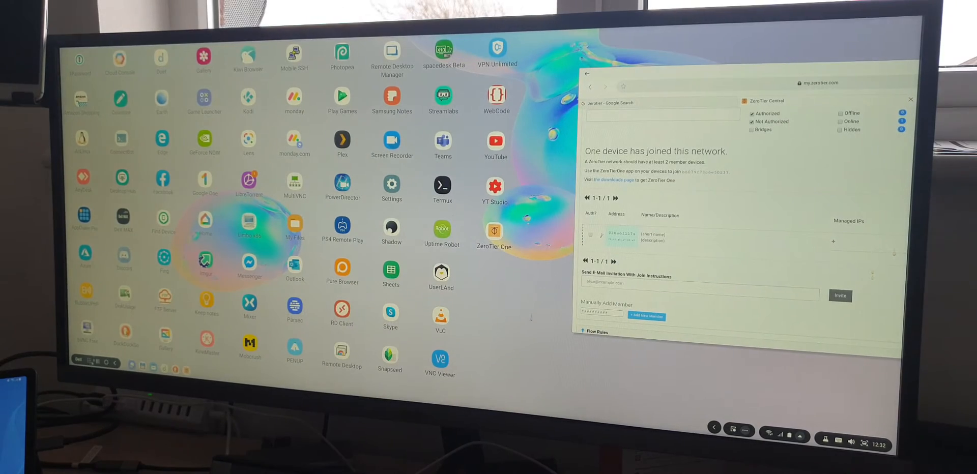
{"action": "left_click", "coordinate": [495, 222]}
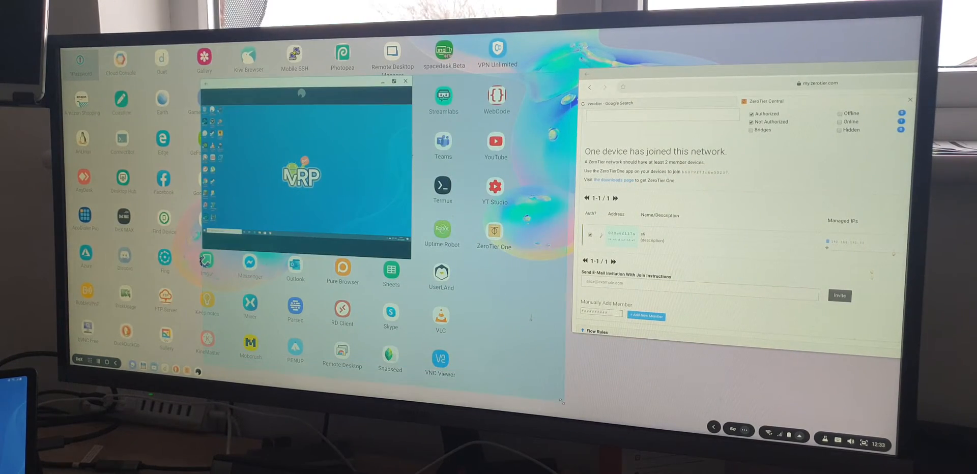
Enlarge the Shadow remote desktop to fill the left half of the screen.
{"action": "left_click", "coordinate": [550, 78]}
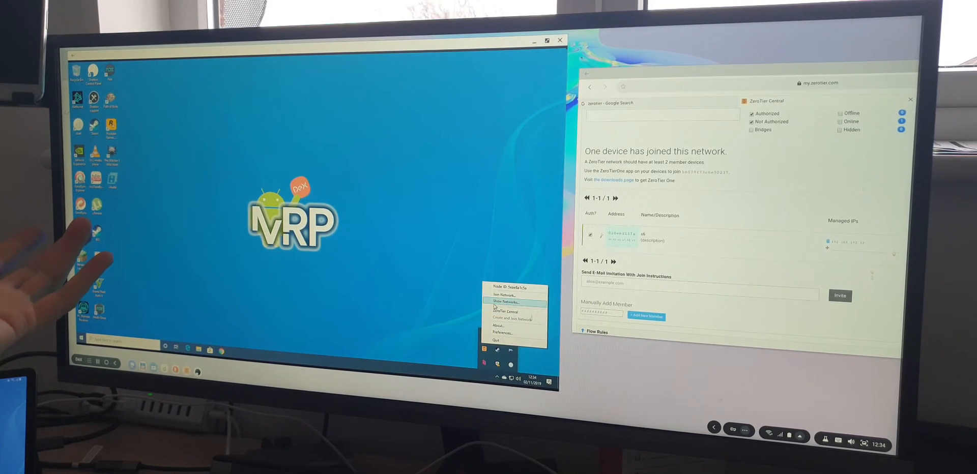
Start a ZeroTier network join on the Shadow PC and allow Windows network discovery.
{"action": "left_click", "coordinate": [506, 296]}
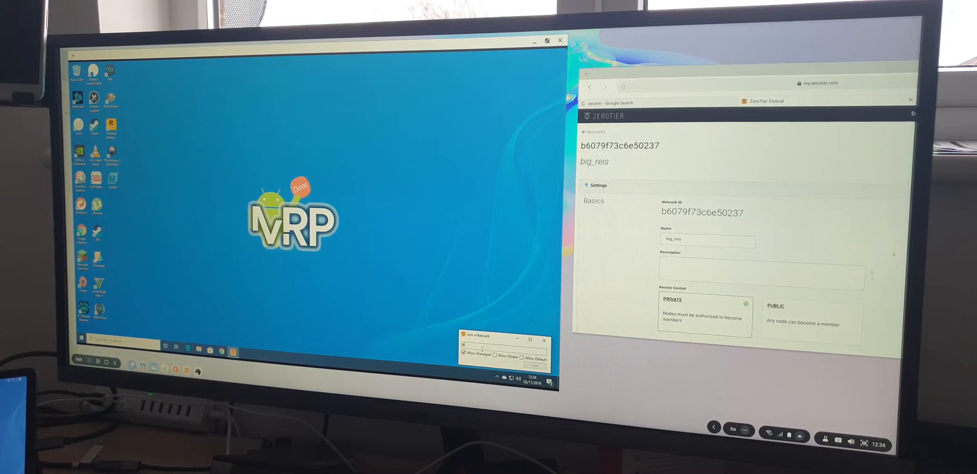
{"action": "type", "text": "b60"}
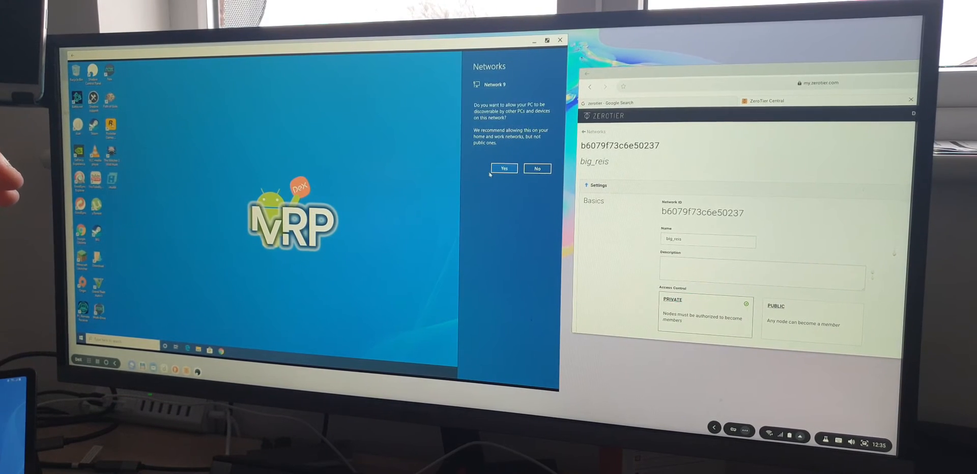
{"action": "left_click", "coordinate": [504, 168]}
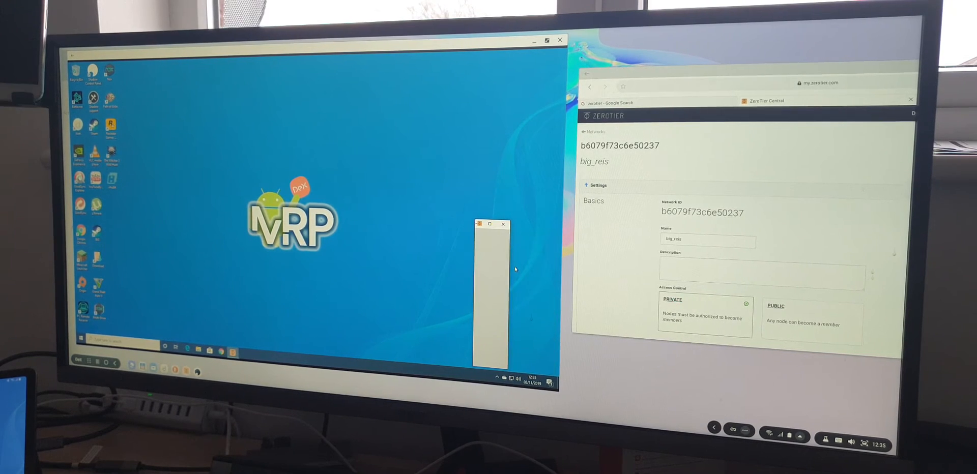
{"action": "left_click", "coordinate": [503, 224]}
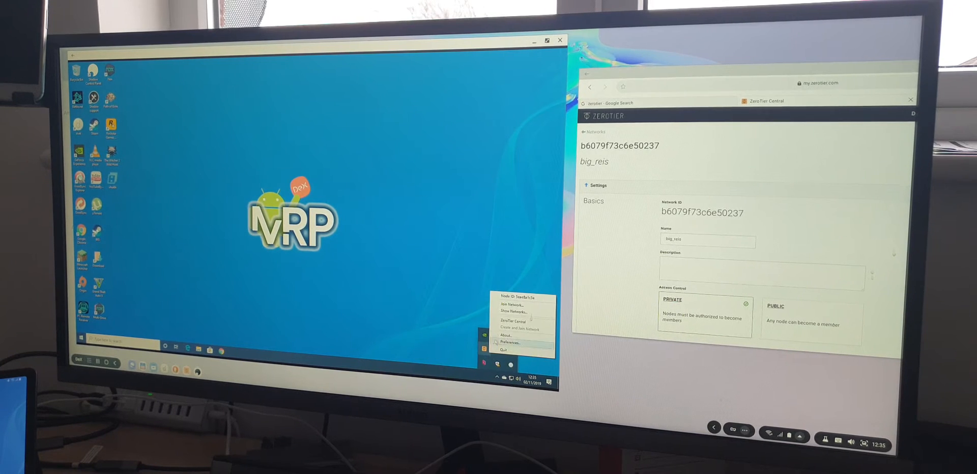
Join network b6079f73c6e50237 on the Shadow PC and view its PRIVATE / ACCESS_DENIED status.
{"action": "left_click", "coordinate": [513, 304]}
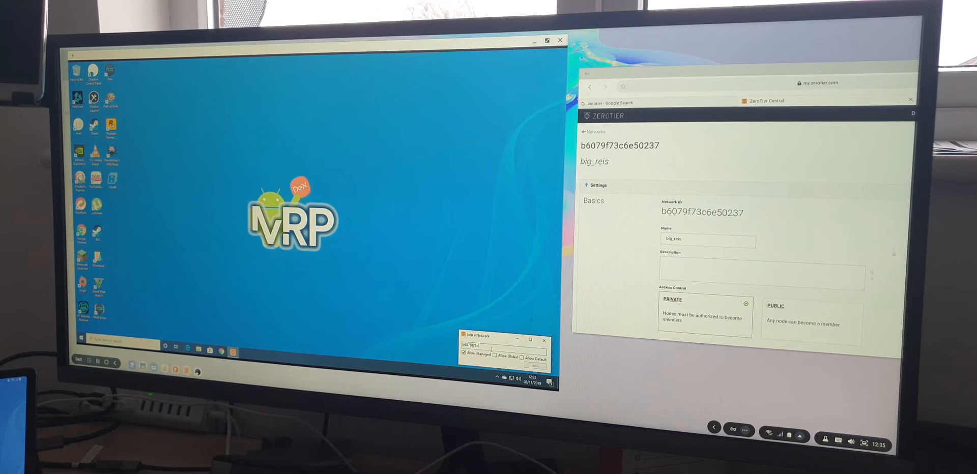
{"action": "type", "text": "b6079f73c6e50237"}
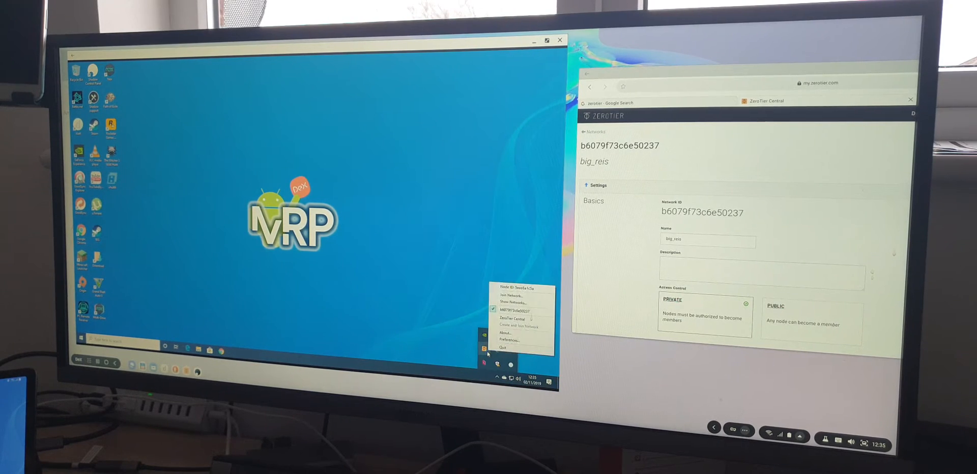
{"action": "left_click", "coordinate": [511, 310]}
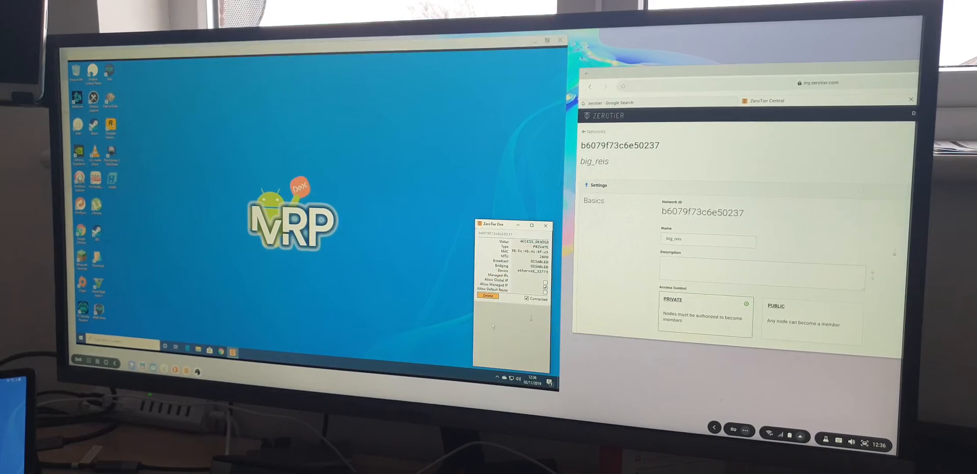
Authorize the second member and name it shadow in the Members list.
{"action": "scroll", "scroll_direction": "down", "scroll_amount": 3}
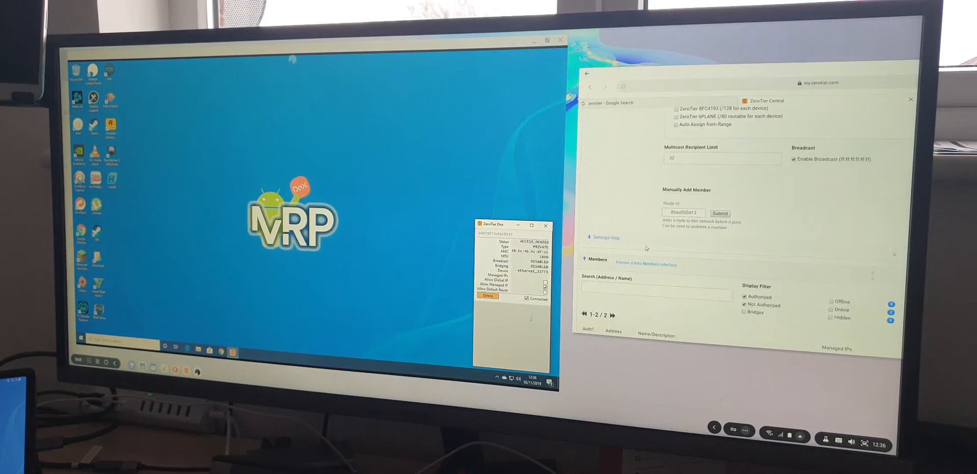
{"action": "scroll", "scroll_direction": "down", "scroll_amount": 3}
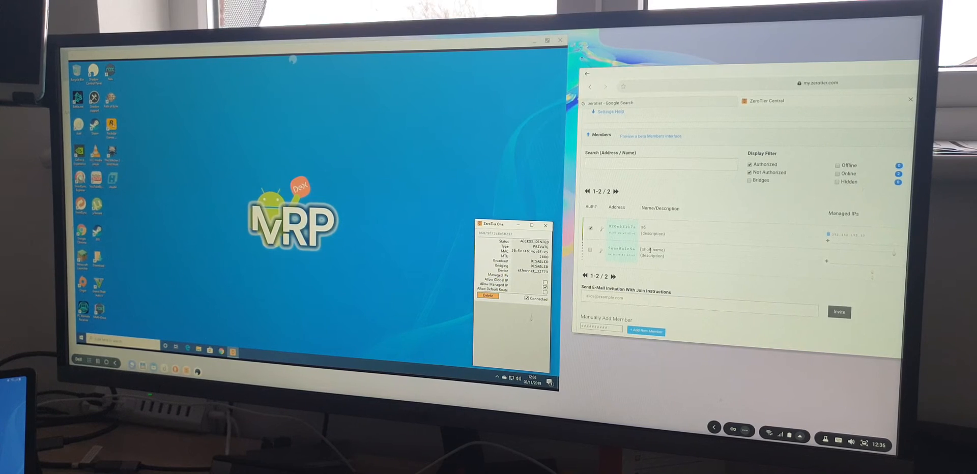
{"action": "type", "text": "shadow"}
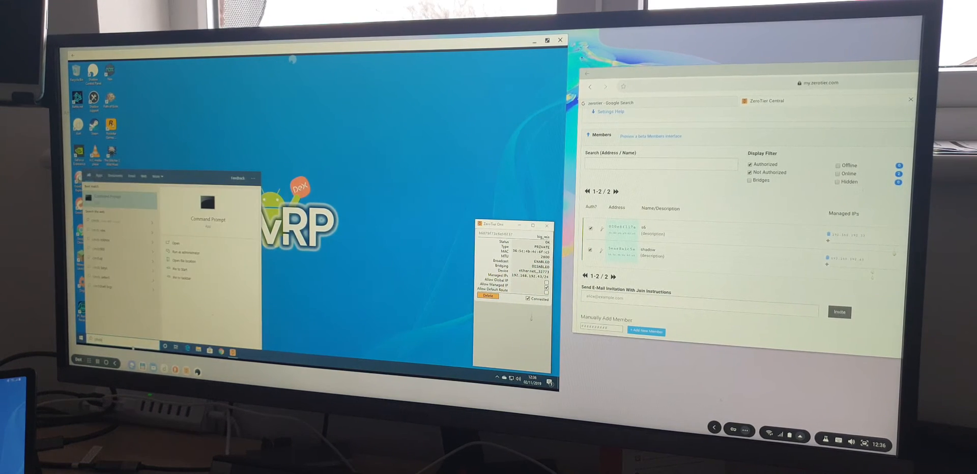
Run ping against the ZeroTier 192. address from Command Prompt on the Shadow PC.
{"action": "left_click", "coordinate": [176, 243]}
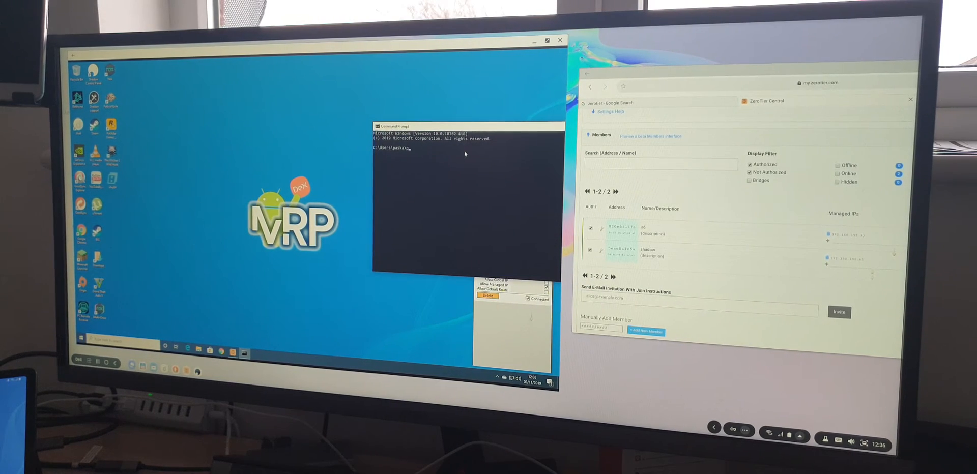
{"action": "type", "text": "ping"}
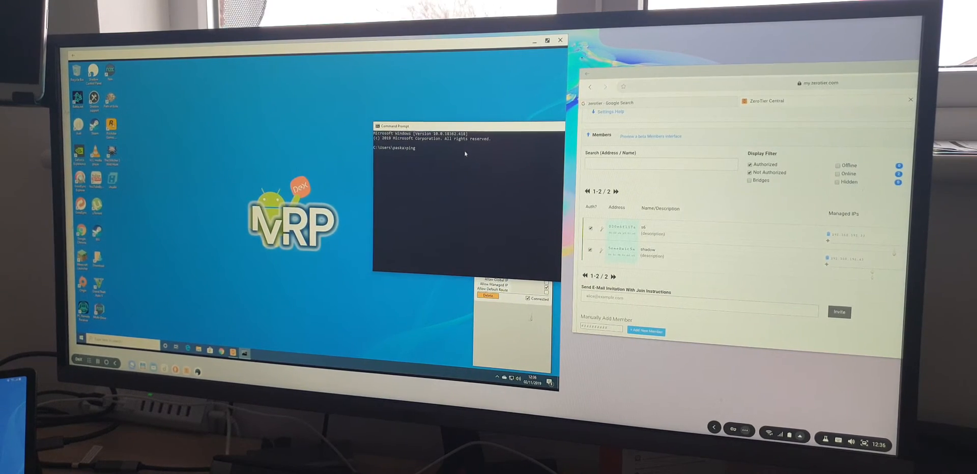
{"action": "type", "text": "192."}
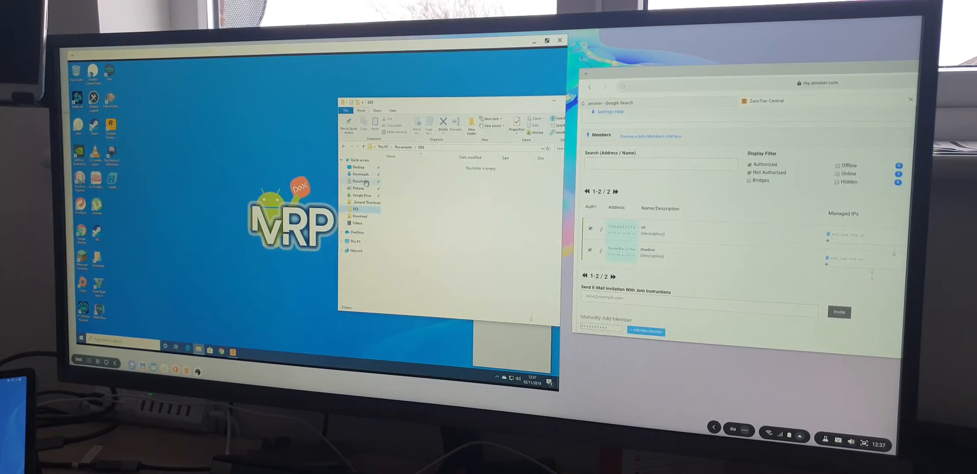
From Documents, show the DEX folder's Sharing properties confirming it is shared.
{"action": "left_click", "coordinate": [361, 181]}
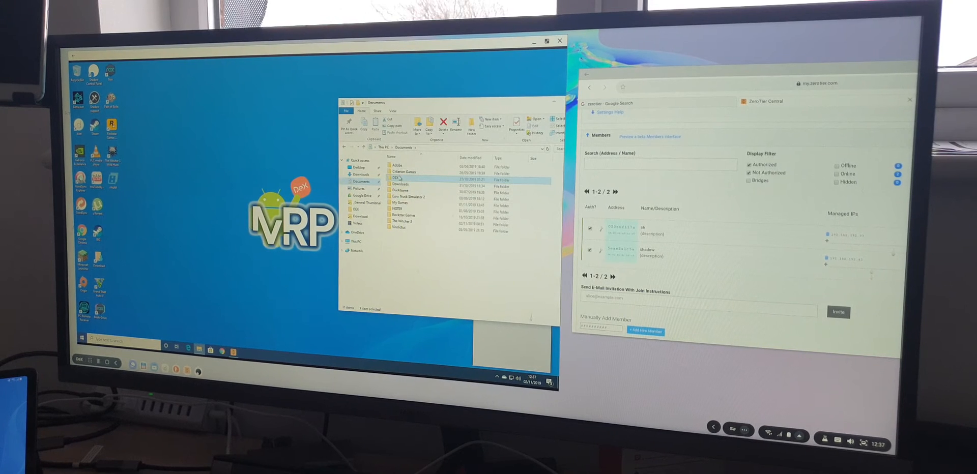
{"action": "right_click", "coordinate": [396, 178]}
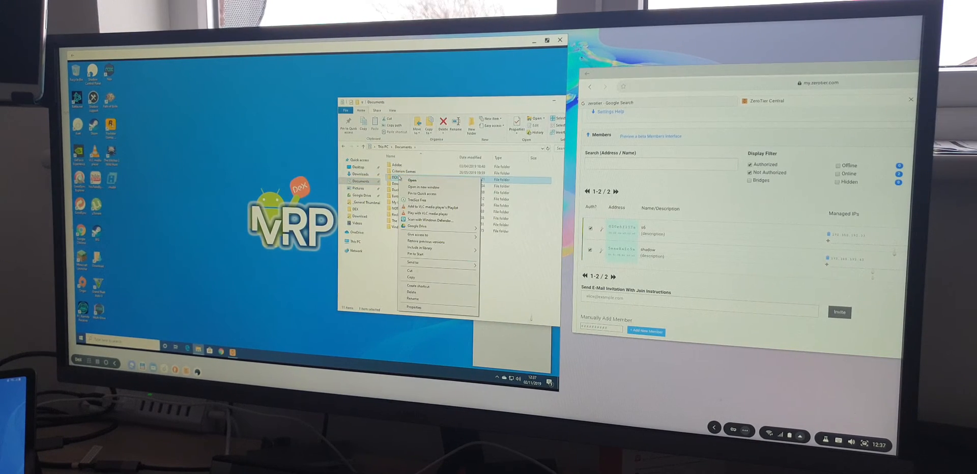
{"action": "left_click", "coordinate": [414, 306]}
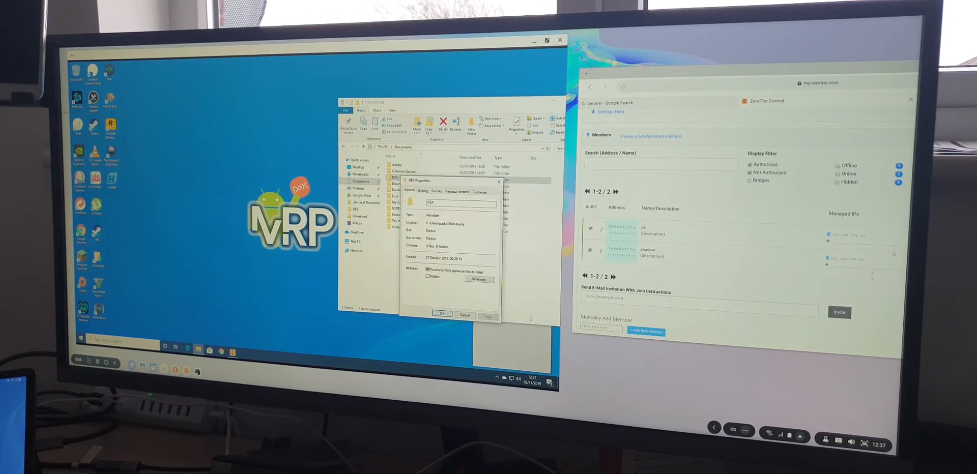
{"action": "left_click", "coordinate": [423, 190]}
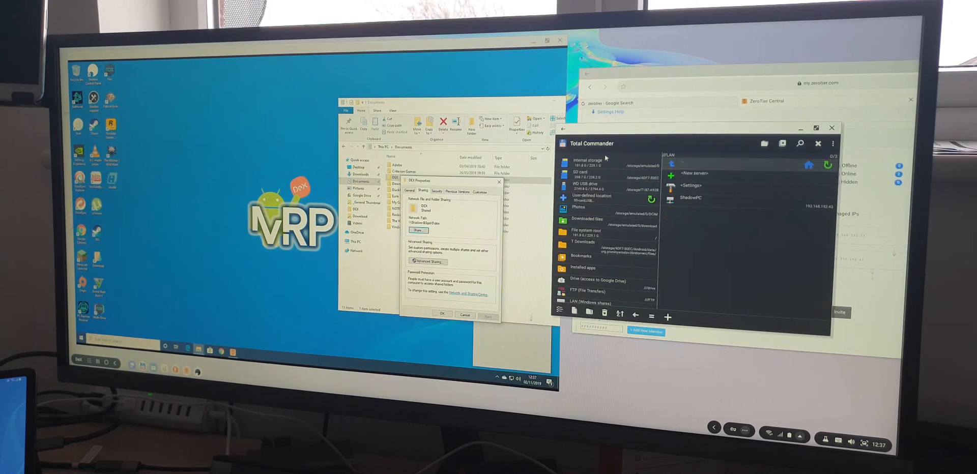
Browse ShadowPC/DEX over LAN and create the test folder 'Testing 12:38' on the Shadow PC.
{"action": "double_click", "coordinate": [690, 198]}
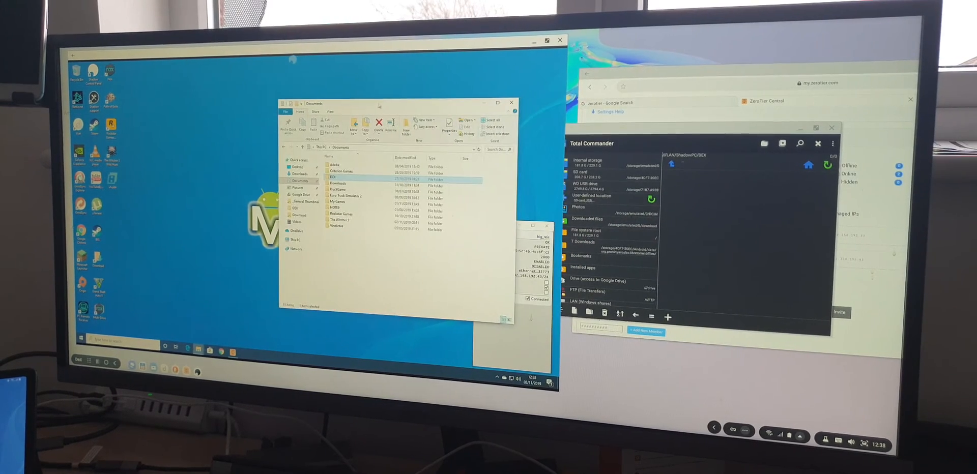
{"action": "double_click", "coordinate": [335, 180]}
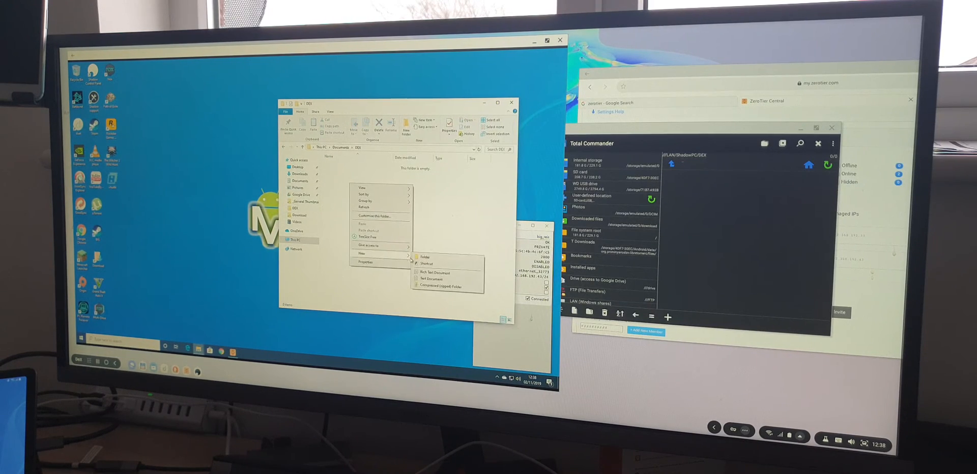
{"action": "left_click", "coordinate": [426, 256]}
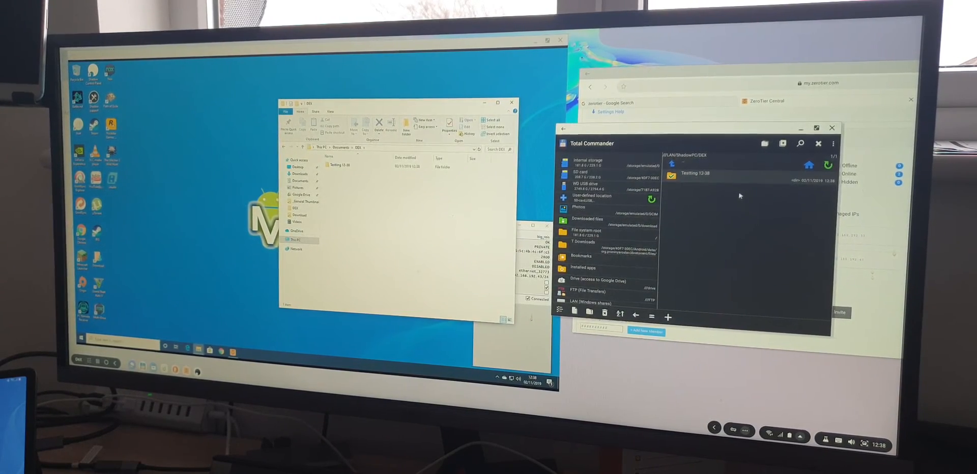
Cancel the tablet's new-folder prompt, remove the test folder and close DEX Properties with OK.
{"action": "left_click", "coordinate": [590, 312]}
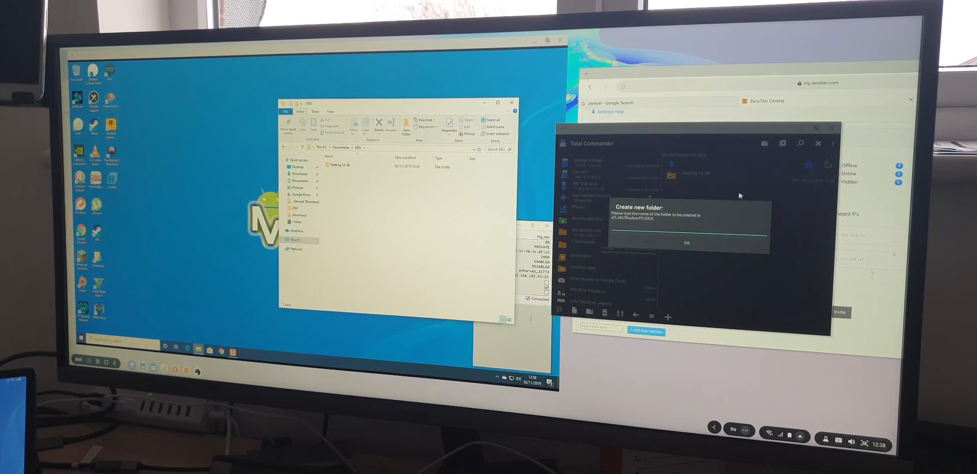
{"action": "left_click", "coordinate": [686, 243]}
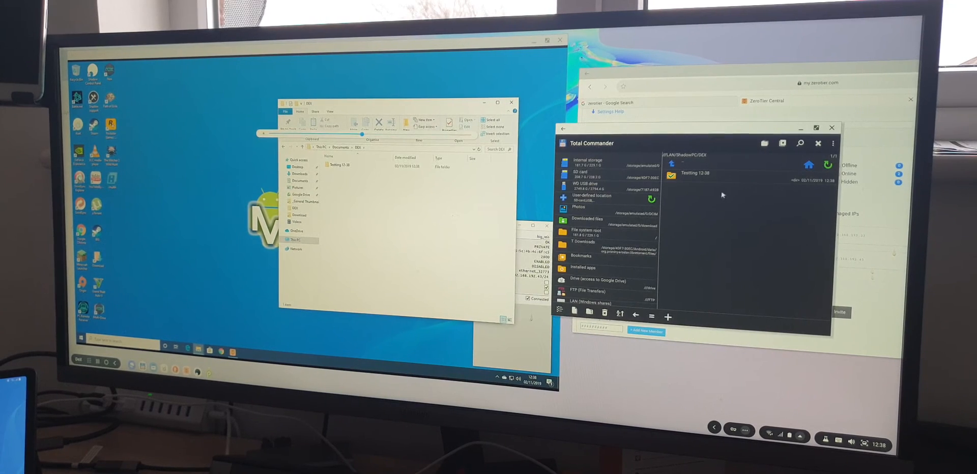
{"action": "left_click", "coordinate": [604, 311]}
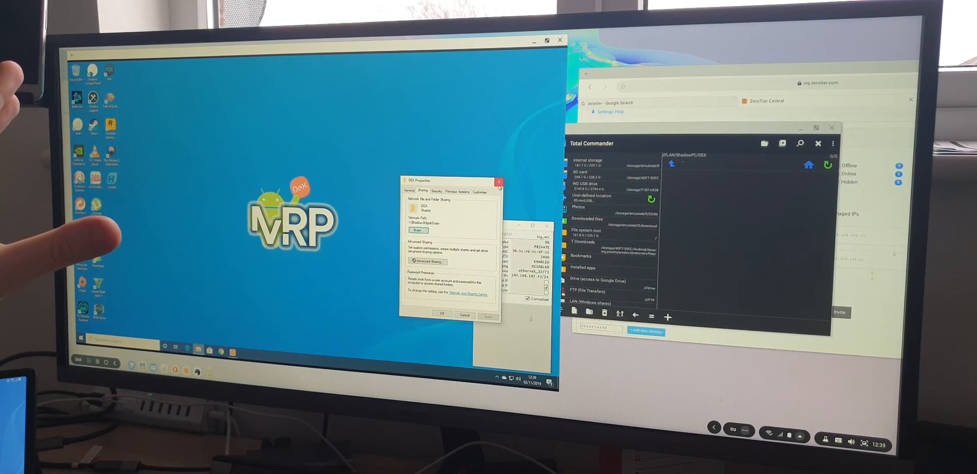
{"action": "left_click", "coordinate": [499, 181]}
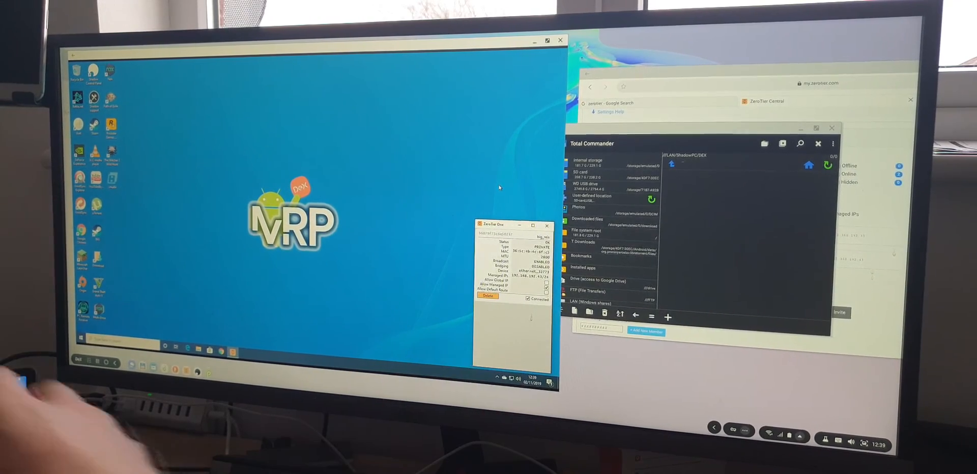